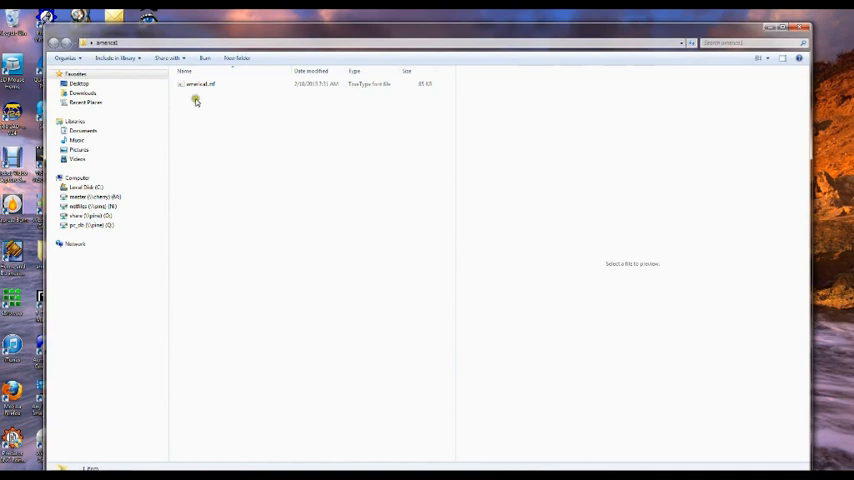
Select the American Typewriter .ttf font file and open its context menu.
{"action": "left_click", "coordinate": [198, 84]}
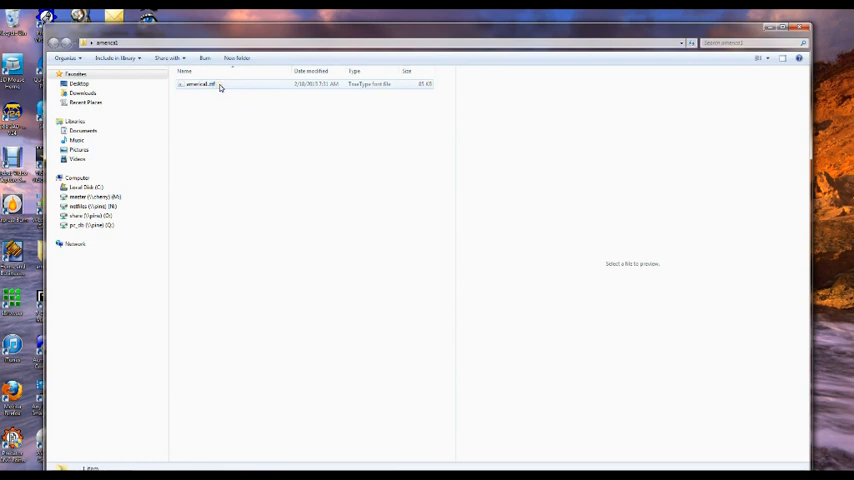
{"action": "right_click", "coordinate": [200, 84]}
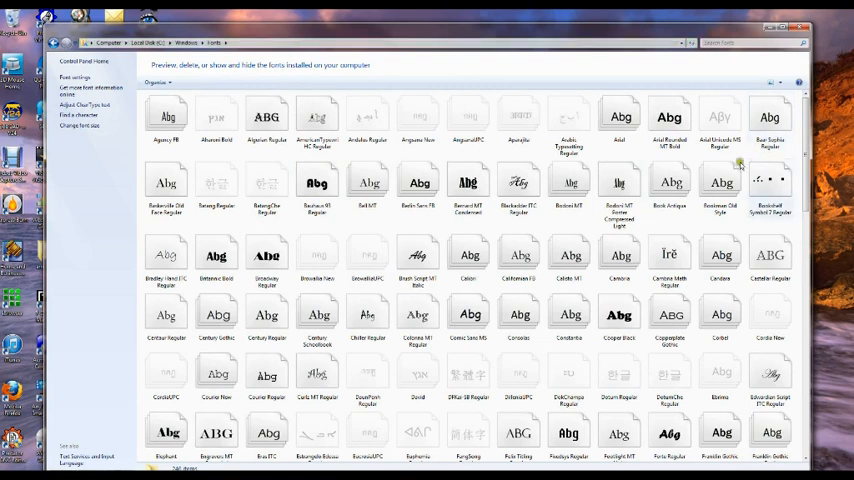
Open a context menu in the Windows Fonts folder listing the installed fonts.
{"action": "right_click", "coordinate": [600, 155]}
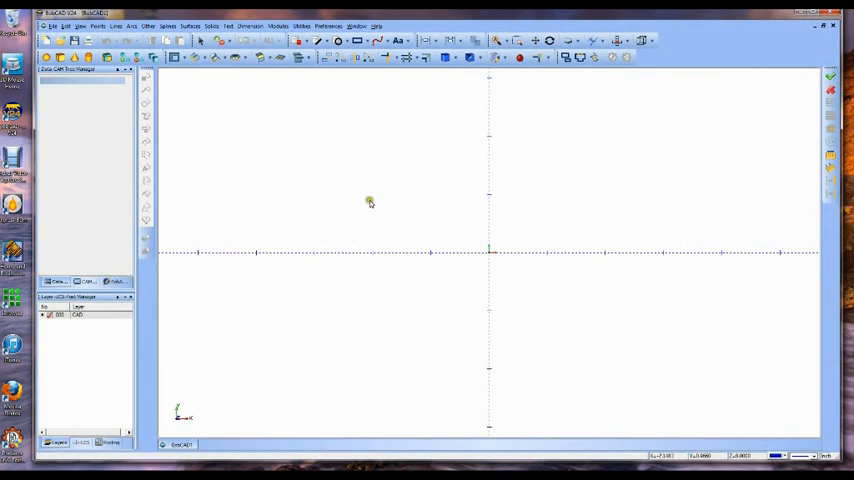
{"action": "mouse_move", "coordinate": [334, 170]}
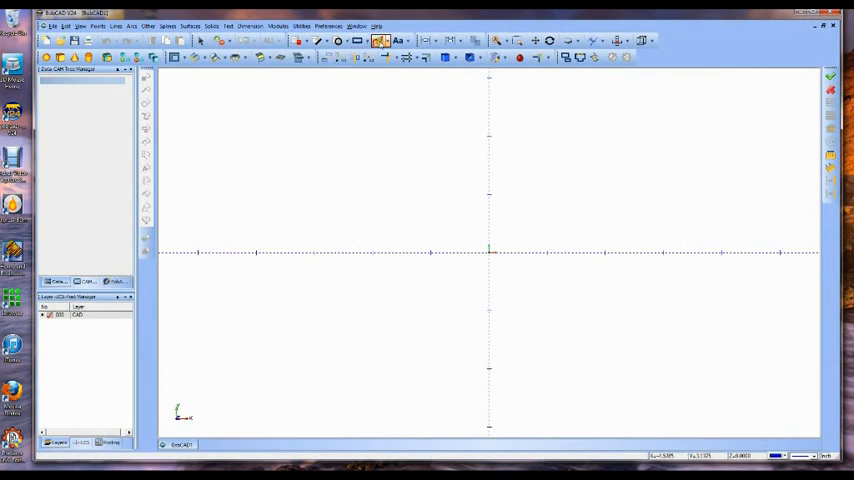
Create 'This is a test' text in the American Typewriter Windows font, 1.0 high.
{"action": "left_click", "coordinate": [378, 40]}
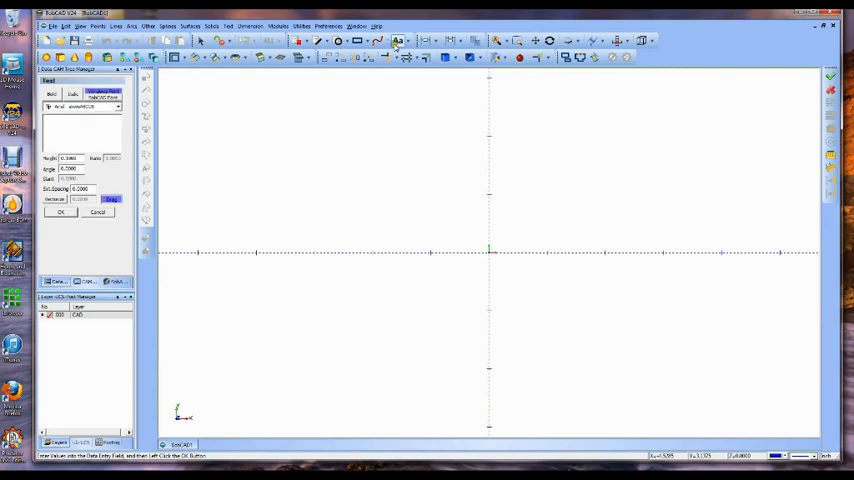
{"action": "left_click", "coordinate": [118, 107]}
{"action": "type", "text": "This is a test"}
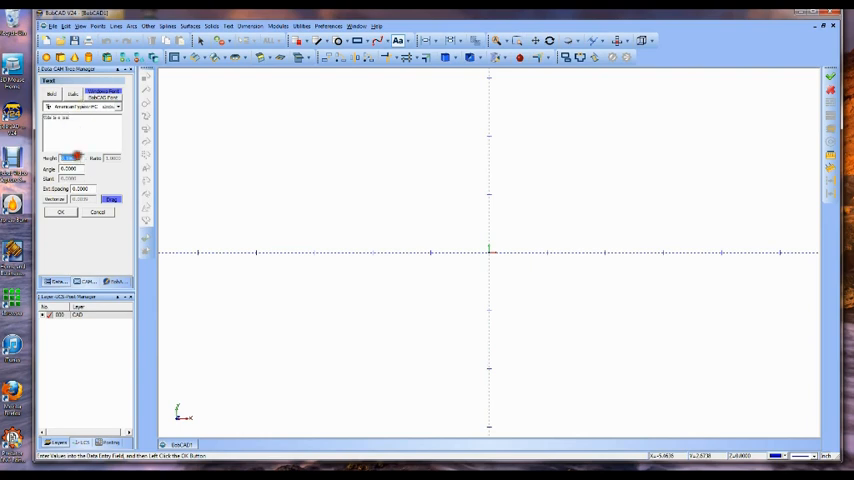
{"action": "left_click", "coordinate": [60, 212]}
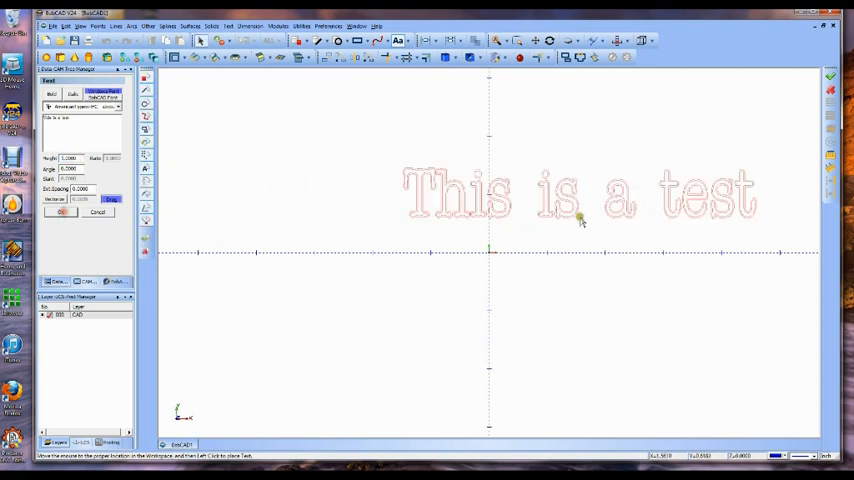
{"action": "mouse_move", "coordinate": [680, 175]}
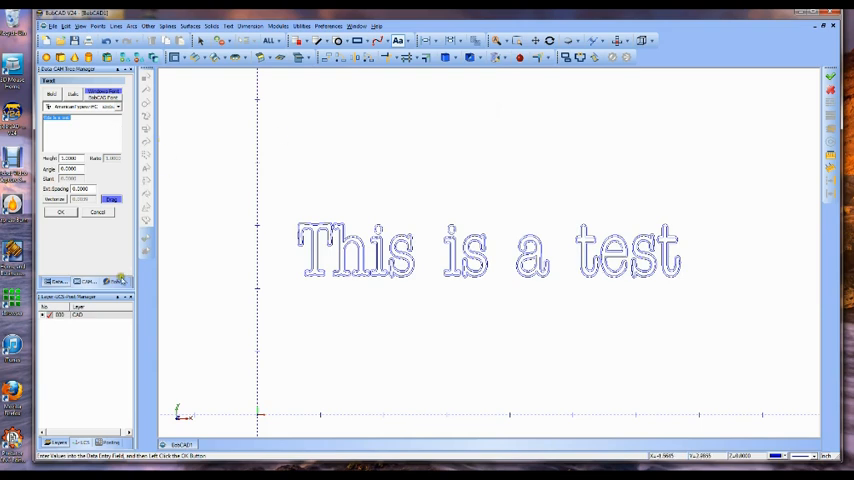
Import the eagle logo .jpg from the Images section, showing All Files types.
{"action": "left_click", "coordinate": [61, 212]}
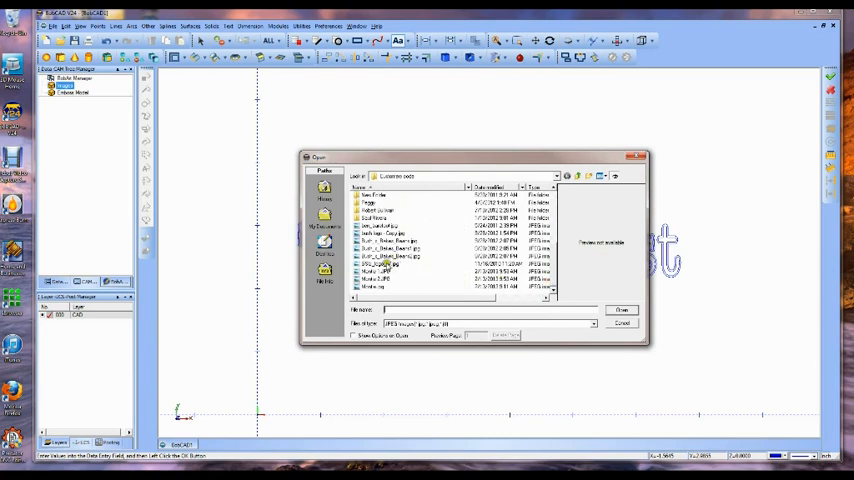
{"action": "left_click", "coordinate": [385, 264]}
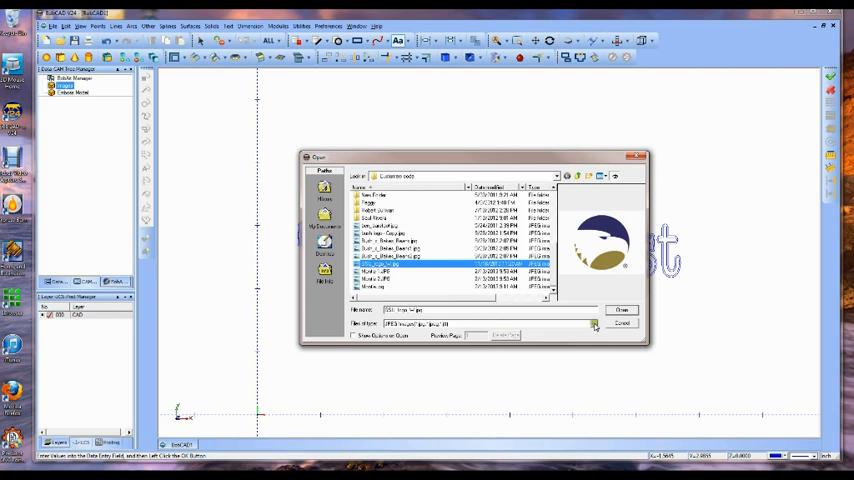
{"action": "left_click", "coordinate": [593, 323]}
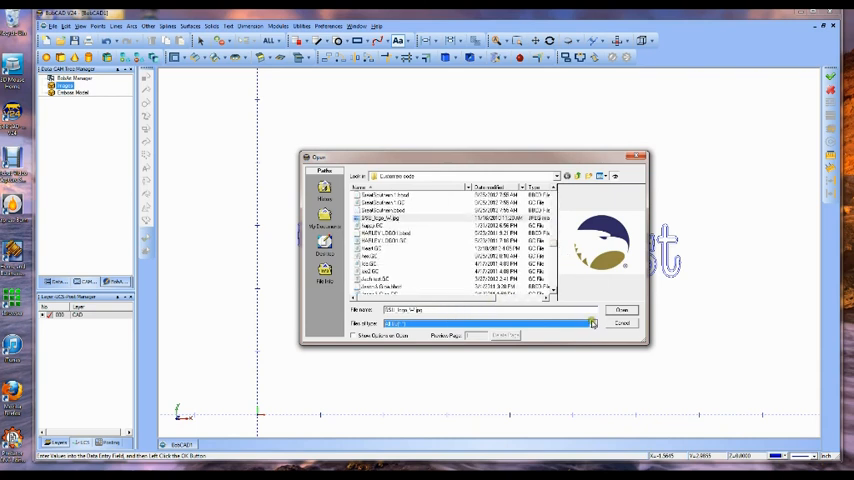
{"action": "left_click", "coordinate": [592, 323]}
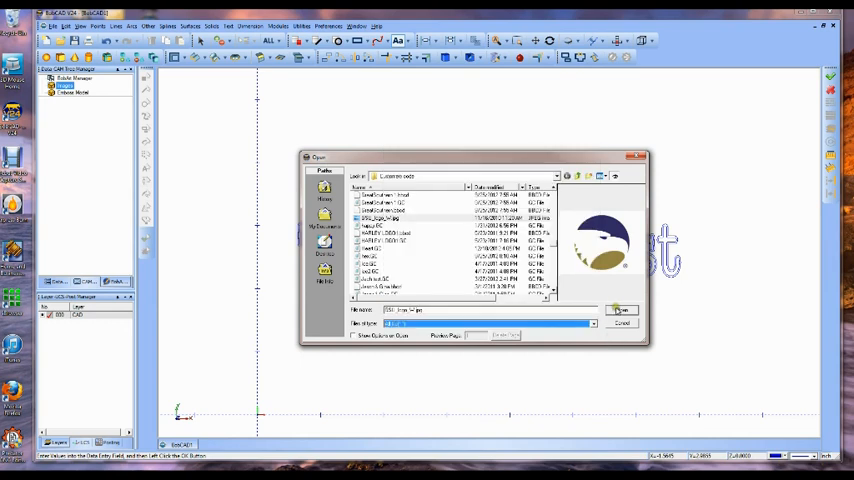
{"action": "left_click", "coordinate": [620, 309]}
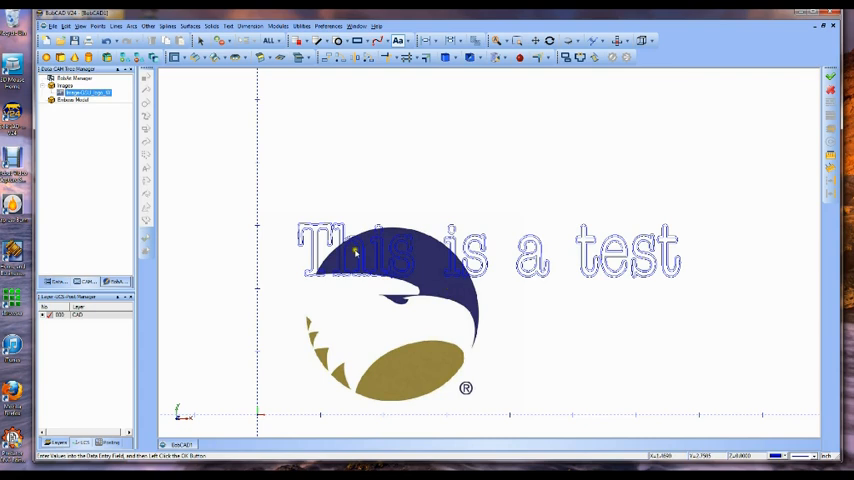
Choose Vectorize on the eagle image entry in the CAD tree.
{"action": "right_click", "coordinate": [85, 93]}
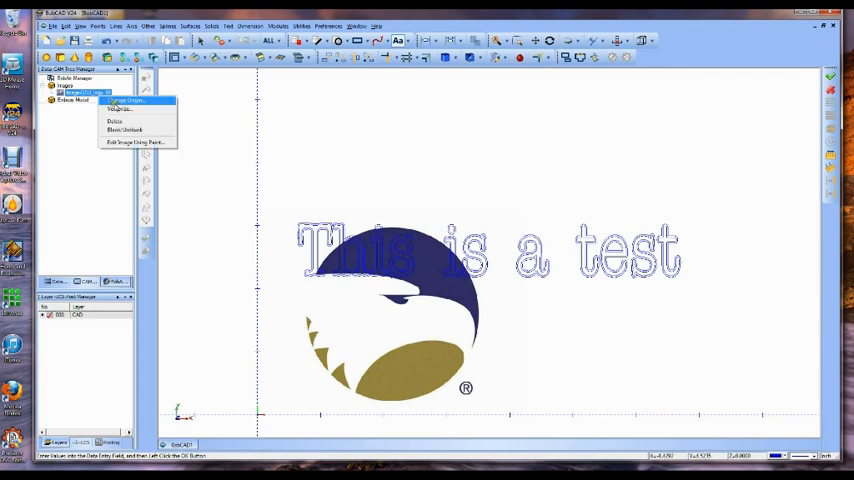
{"action": "left_click", "coordinate": [120, 99]}
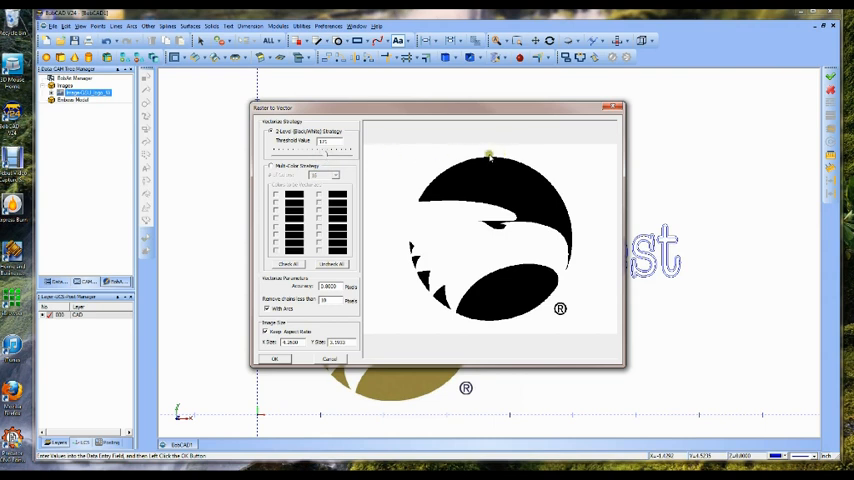
{"action": "mouse_move", "coordinate": [378, 288]}
{"action": "type", "text": "4"}
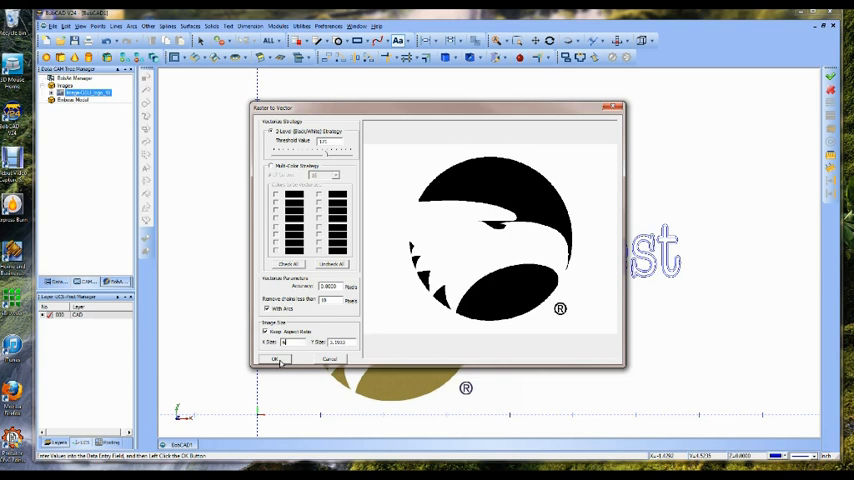
Confirm the 2-Level Raster to Vector settings to trace the eagle logo.
{"action": "left_click", "coordinate": [276, 358]}
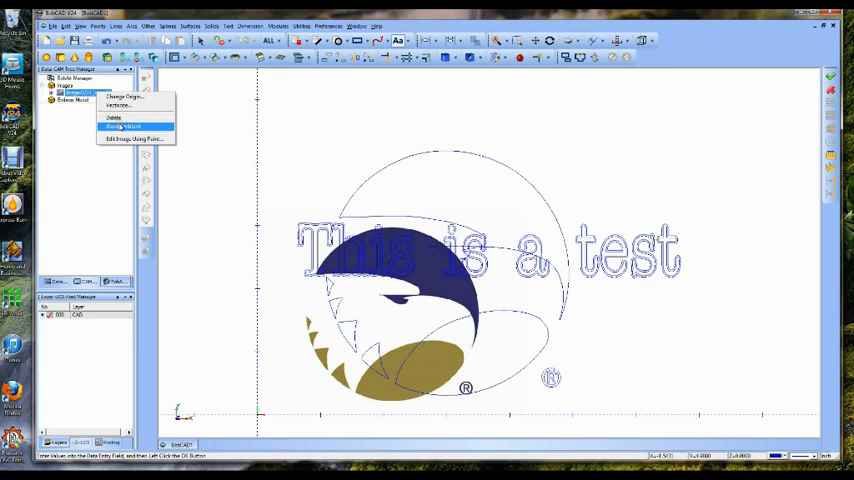
Blank the raster eagle image, leaving only its vector outlines and the text.
{"action": "left_click", "coordinate": [114, 126]}
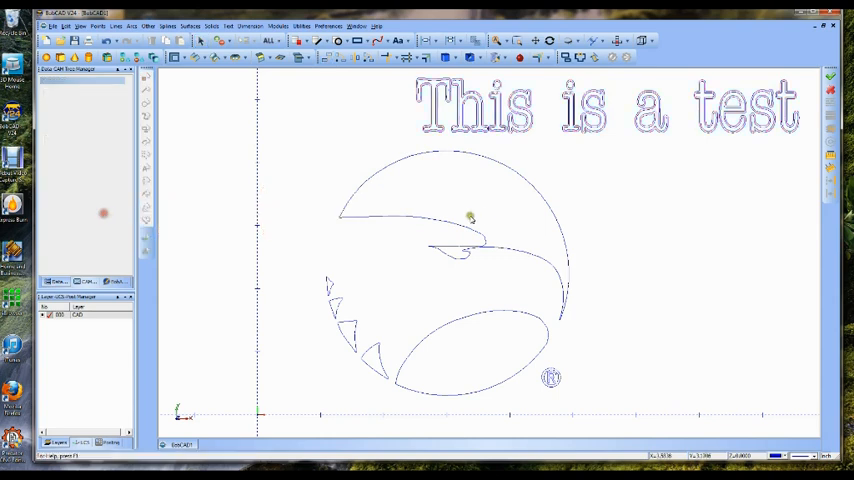
{"action": "mouse_move", "coordinate": [517, 253]}
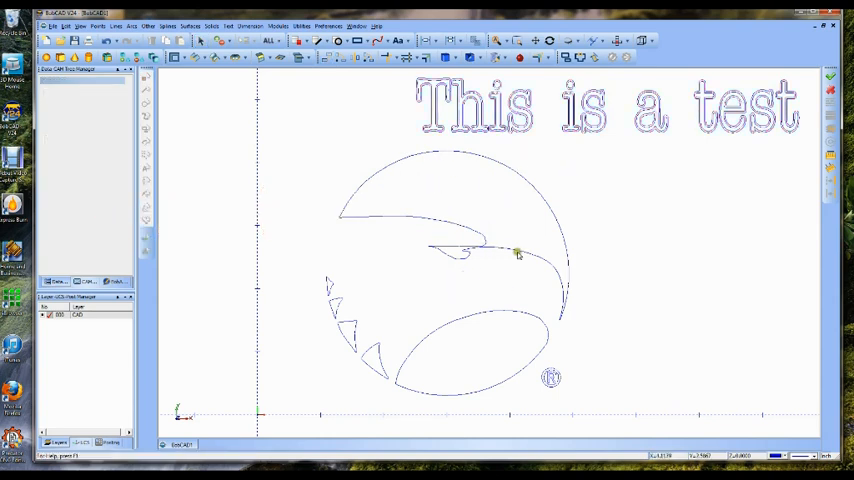
{"action": "mouse_move", "coordinate": [505, 238]}
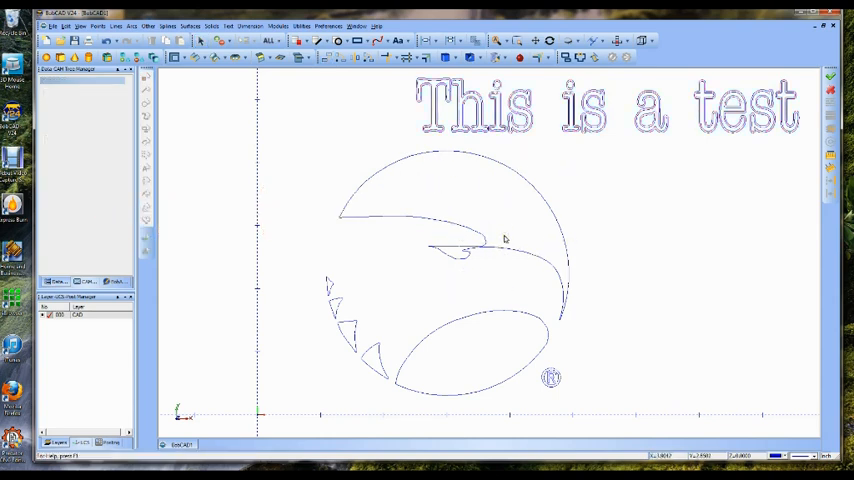